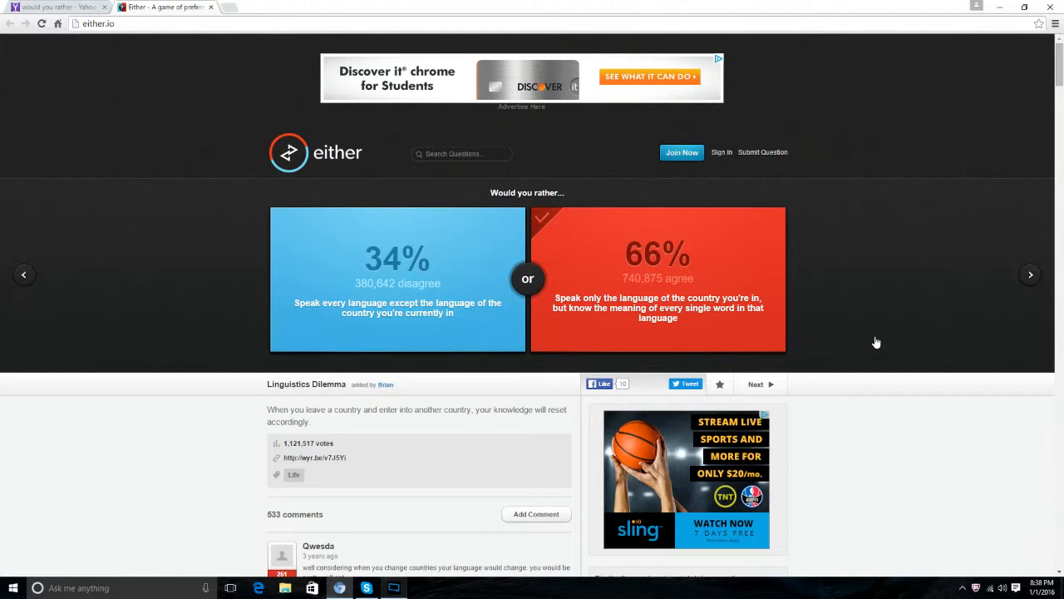
mouse_move(547, 5)
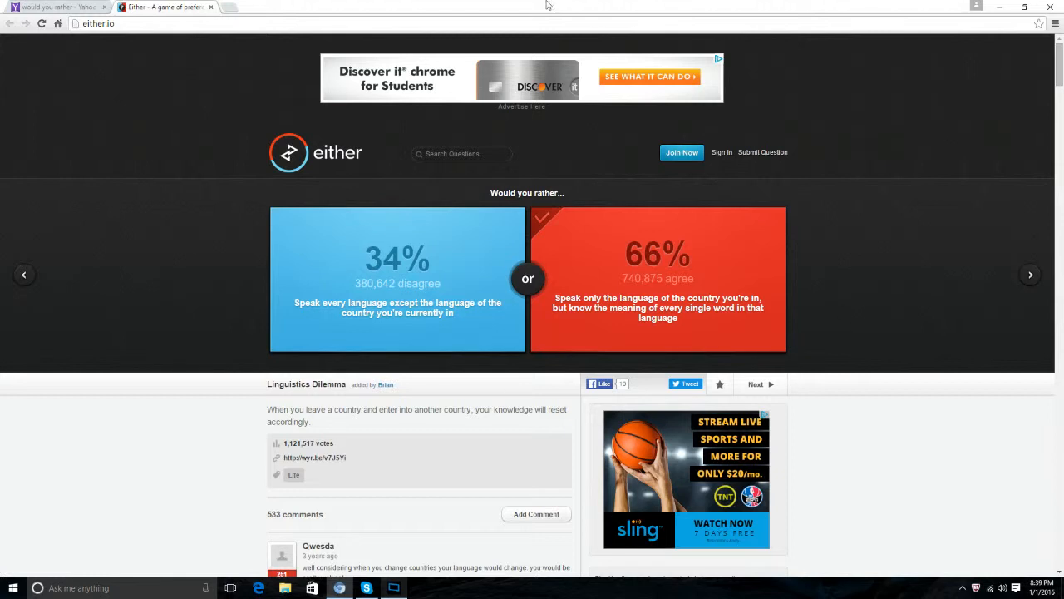
mouse_move(921, 223)
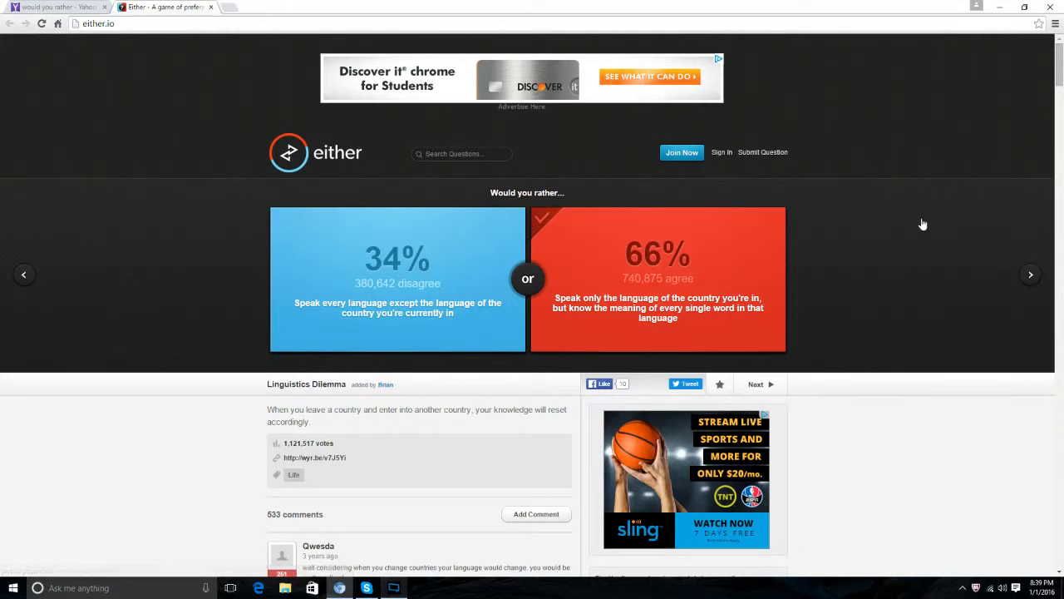
mouse_move(911, 272)
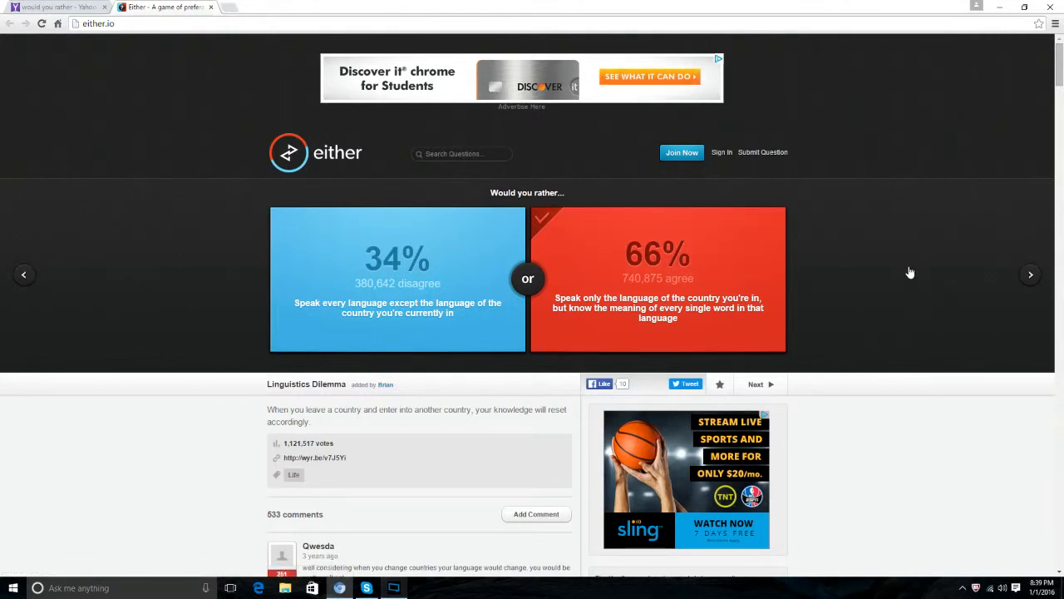
mouse_move(1024, 253)
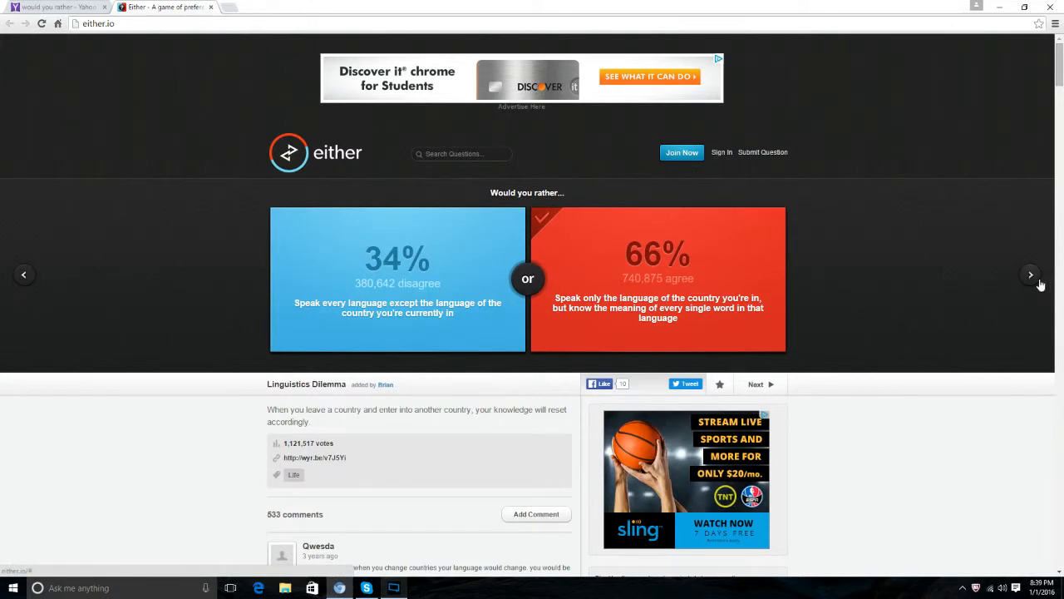
- Skip ahead past the pants-height question to the mall cop vs prison guard dilemma
left_click(1031, 275)
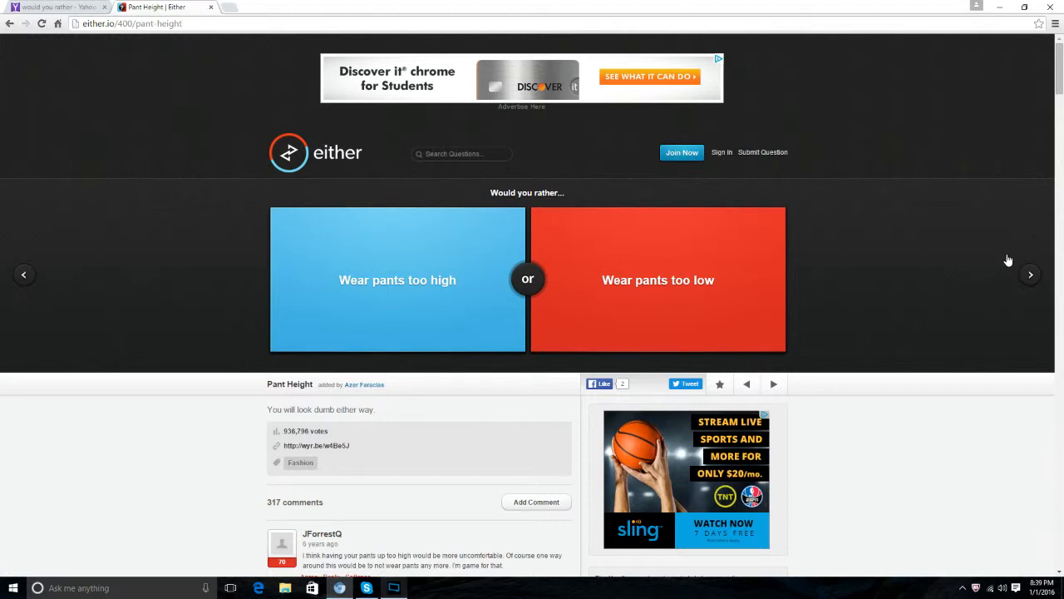
left_click(398, 279)
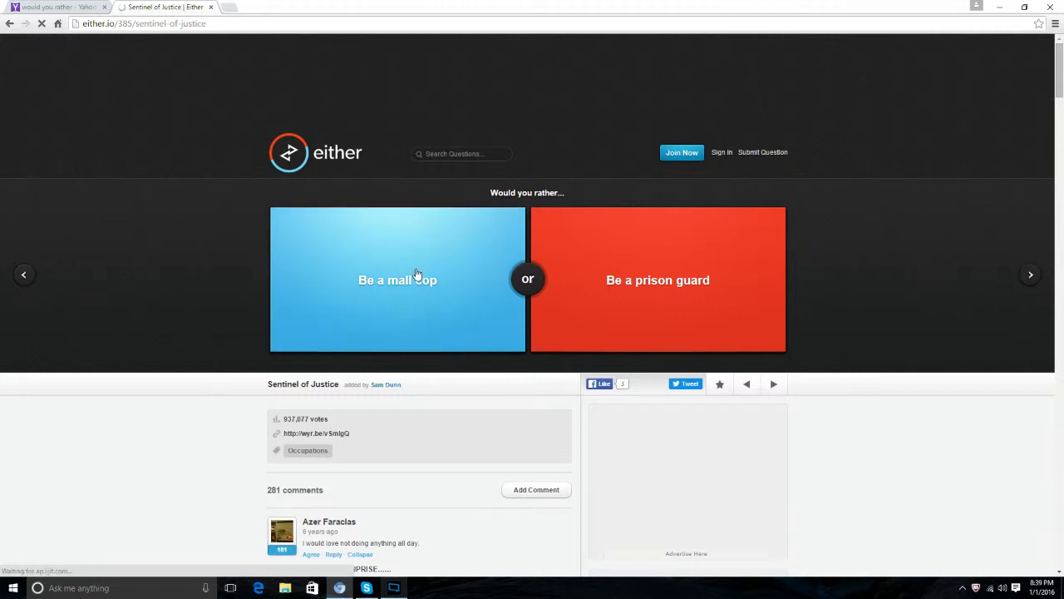
- Vote 'Be a mall cop' (58%), then answer 'Taking a Dive' with 'Take him down' (48% vs 52%)
left_click(396, 279)
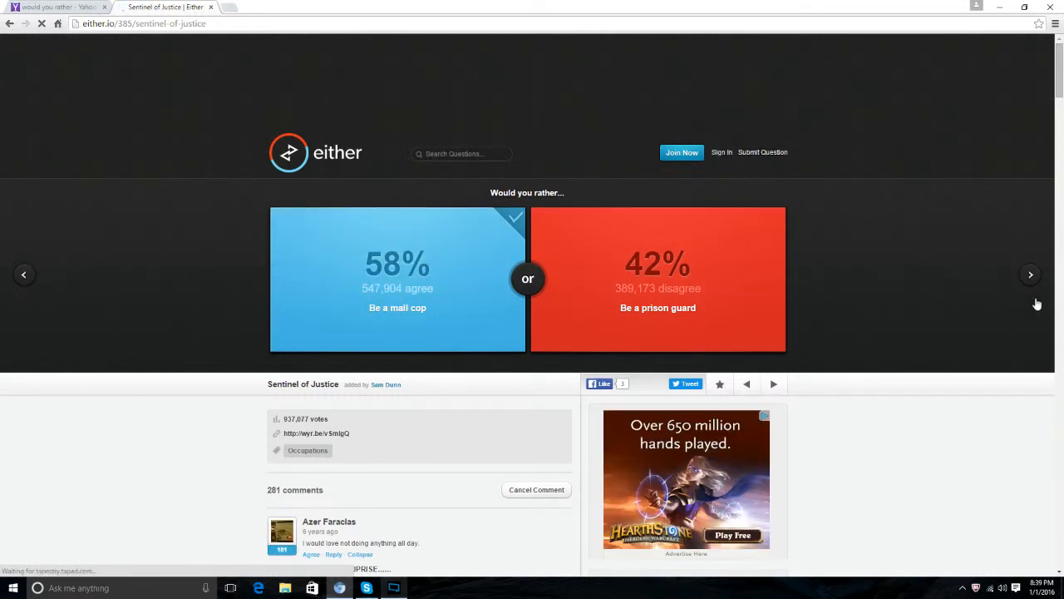
left_click(1031, 274)
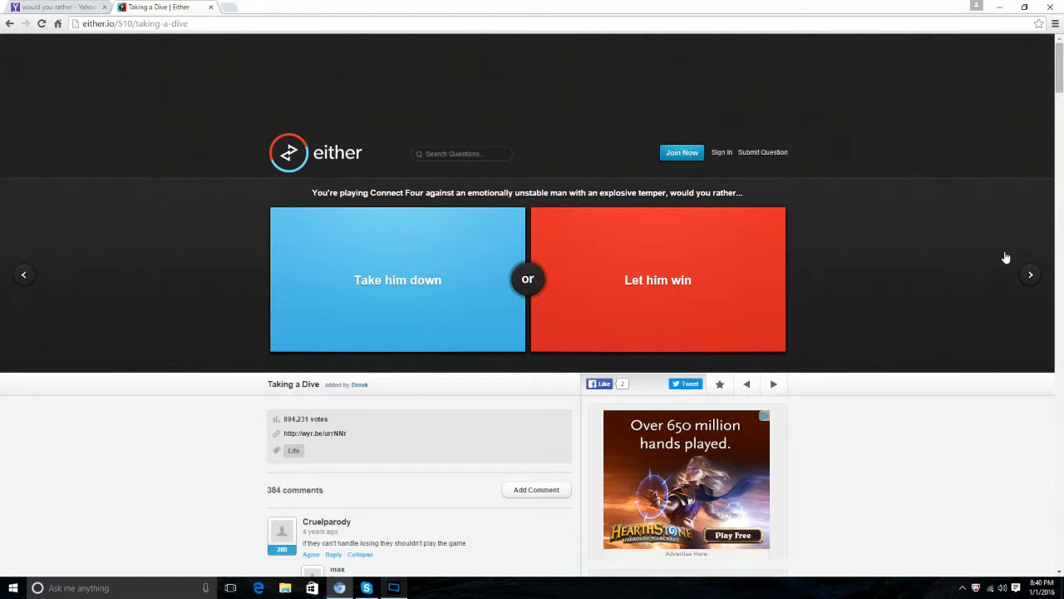
mouse_move(871, 5)
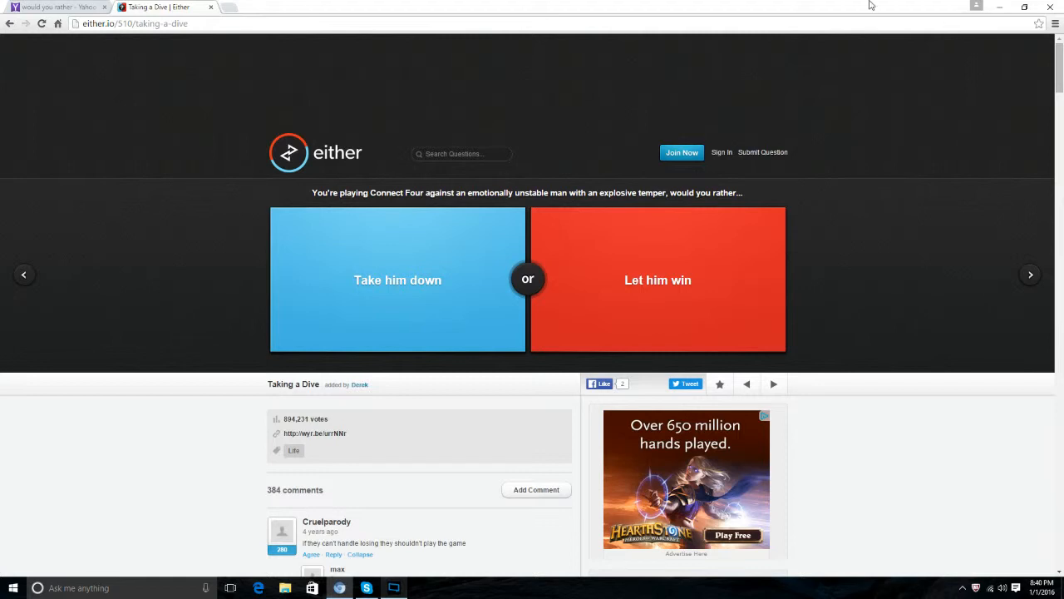
left_click(397, 279)
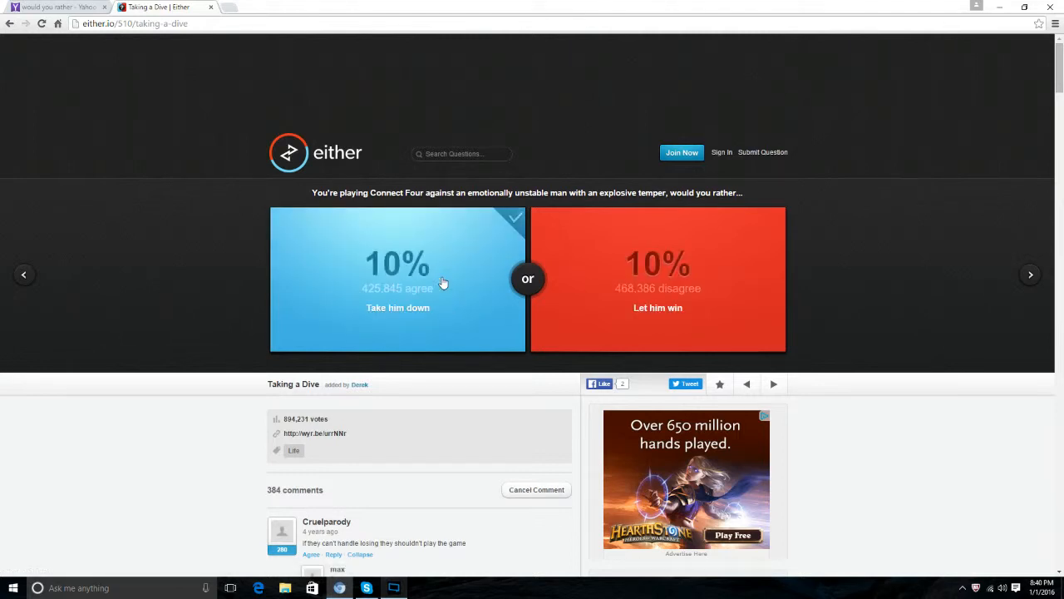
left_click(398, 279)
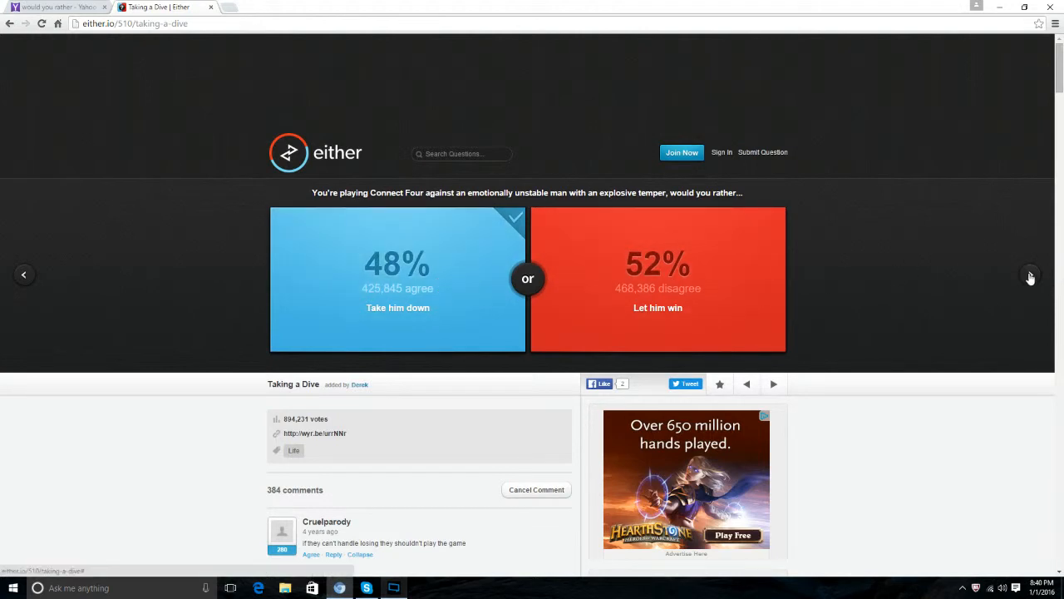
- Answer 'Pirate or Ninja?' with 'Be a ninja', revealing 76% vs 24%
left_click(1031, 274)
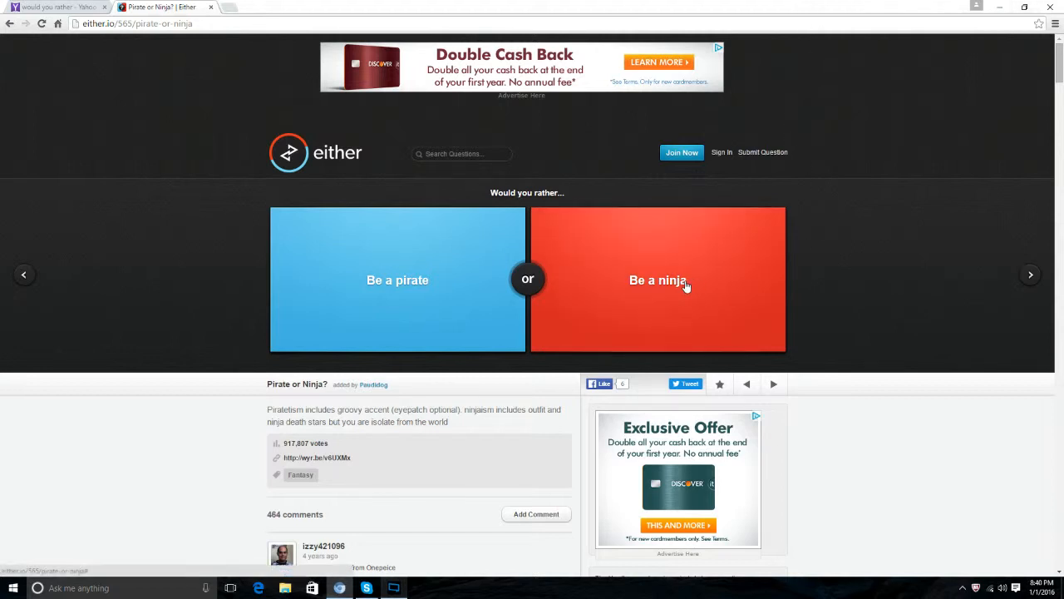
left_click(659, 279)
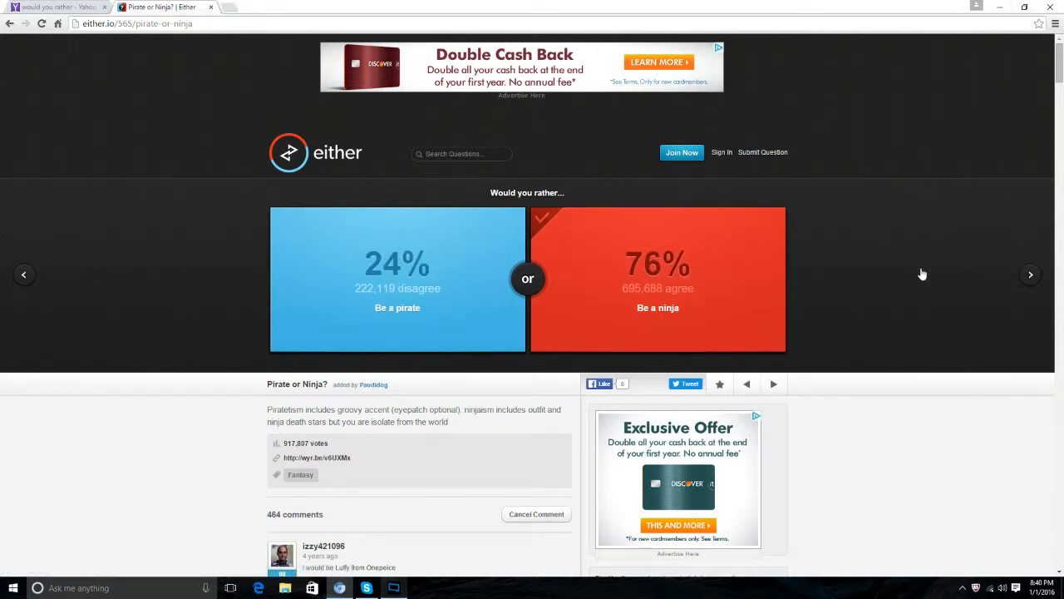
left_click(1031, 274)
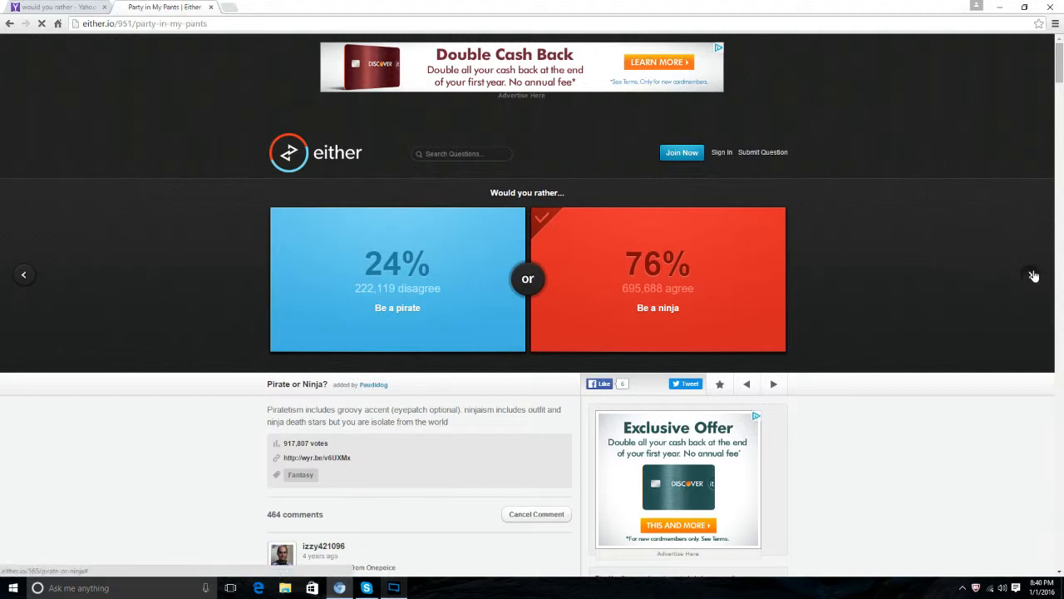
- Answer 'Party in My Pants' with 'Burp confetti', revealing 56% vs 44%
left_click(1031, 274)
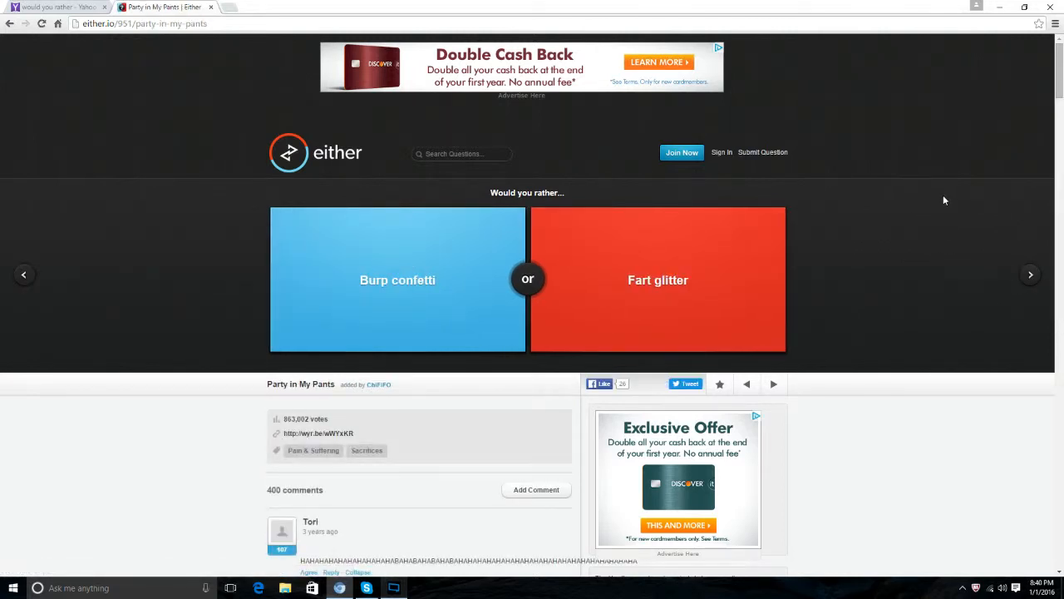
mouse_move(926, 221)
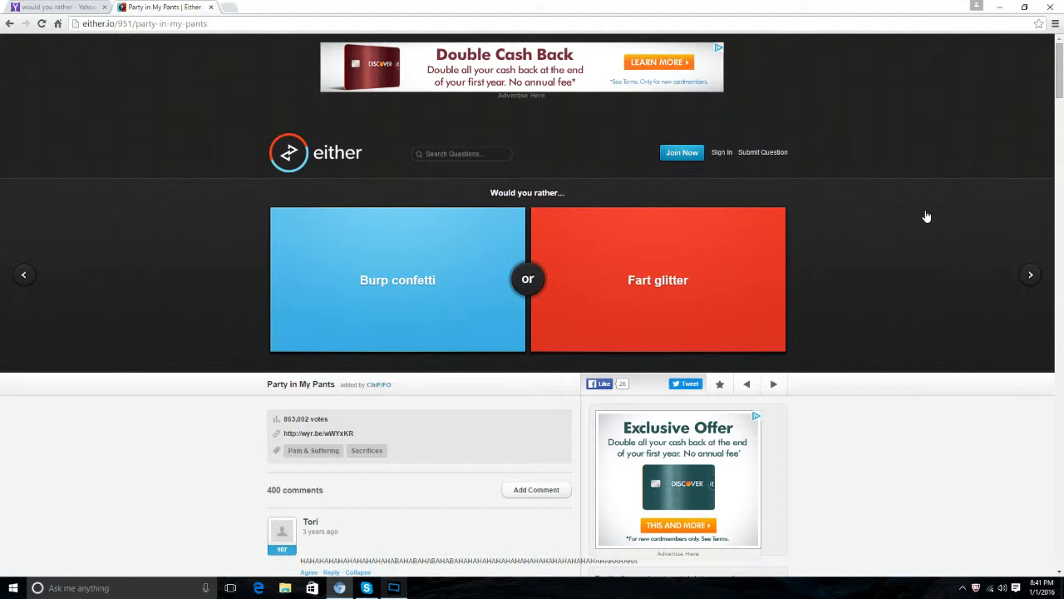
mouse_move(722, 193)
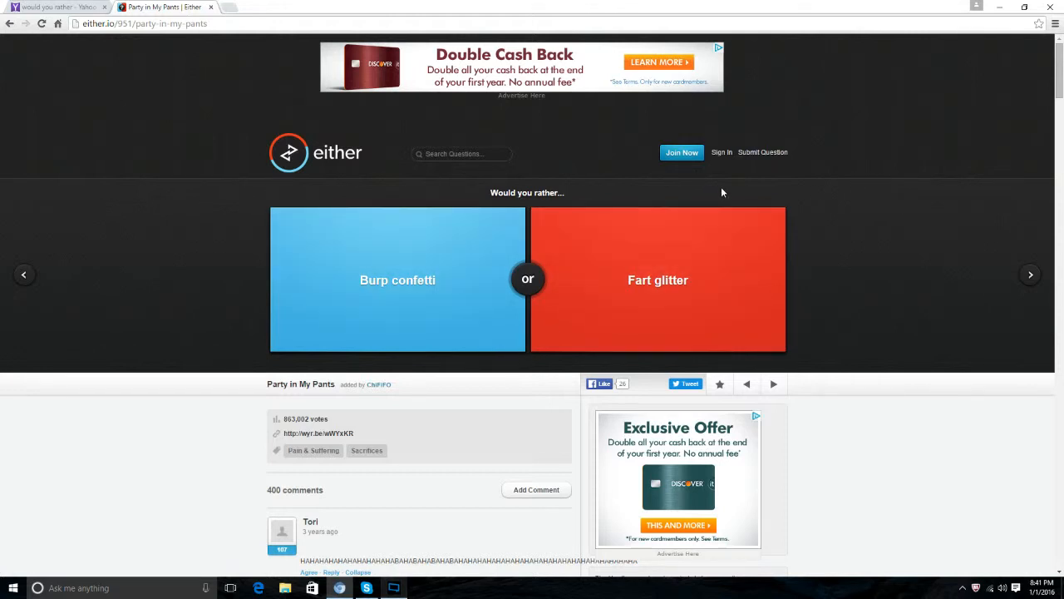
mouse_move(642, 220)
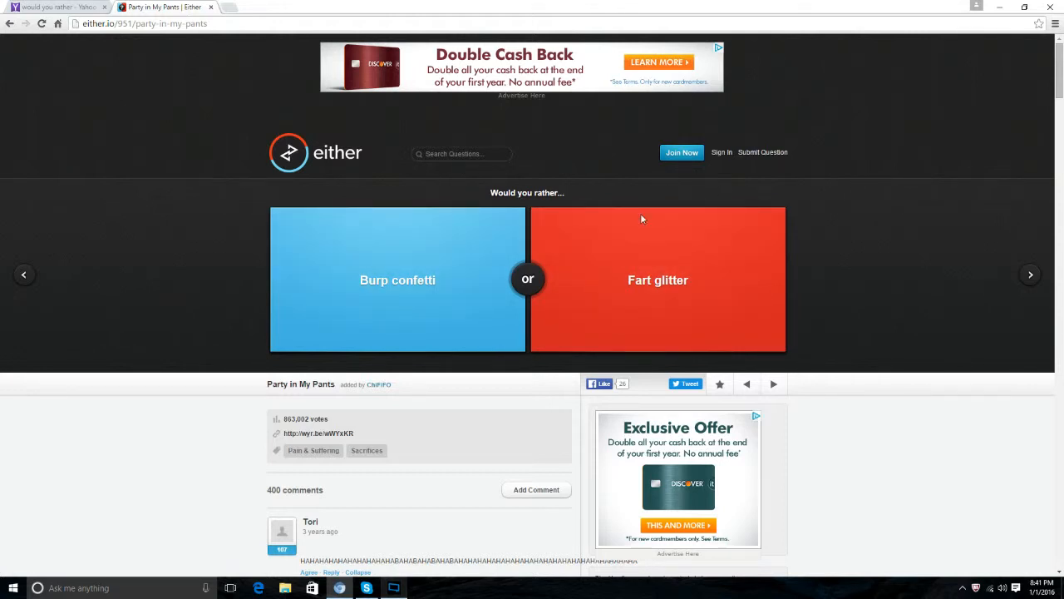
mouse_move(740, 202)
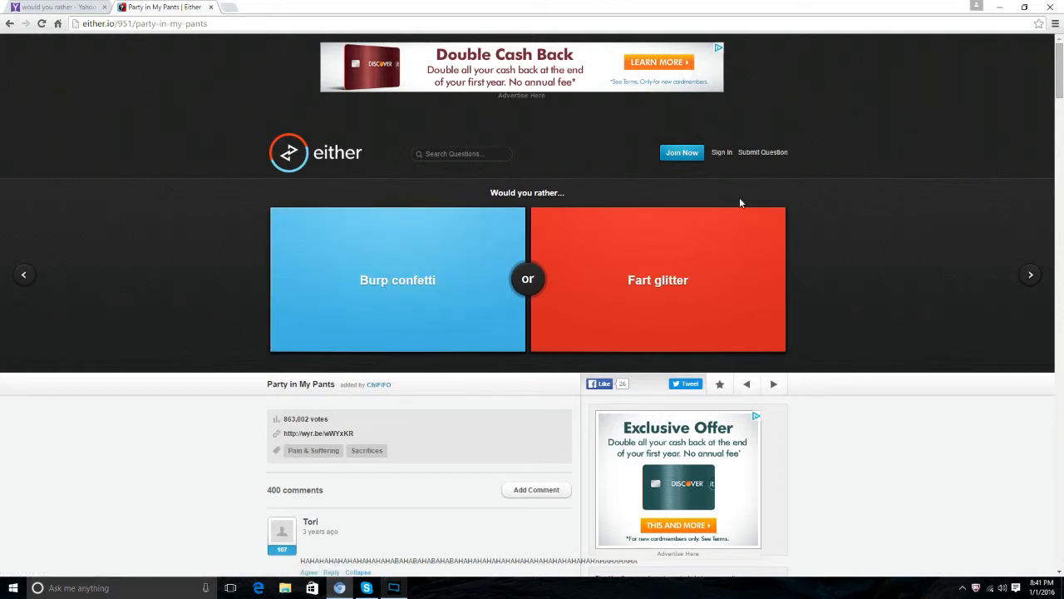
mouse_move(467, 303)
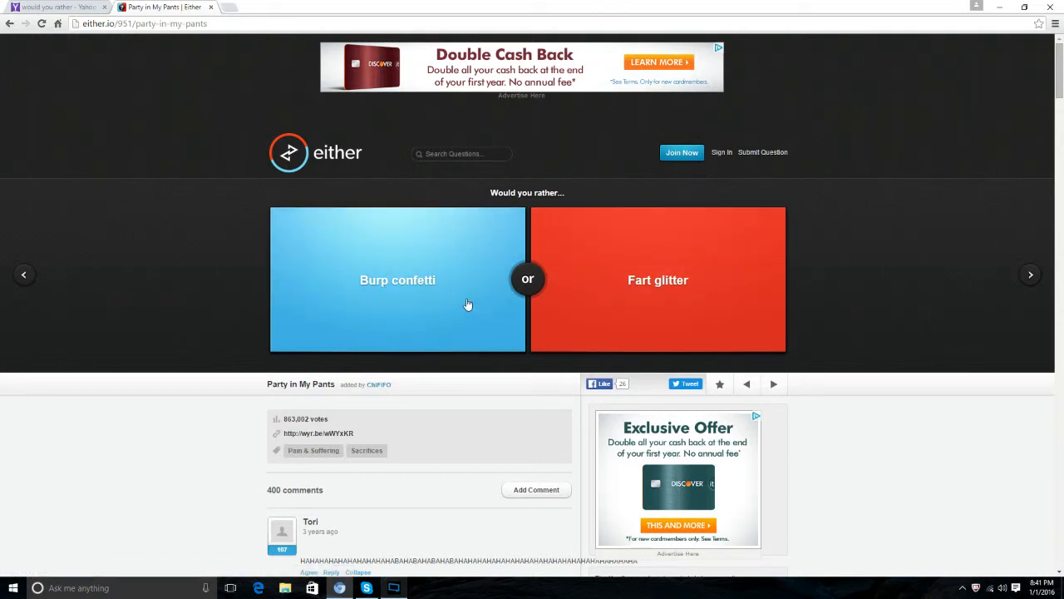
mouse_move(467, 296)
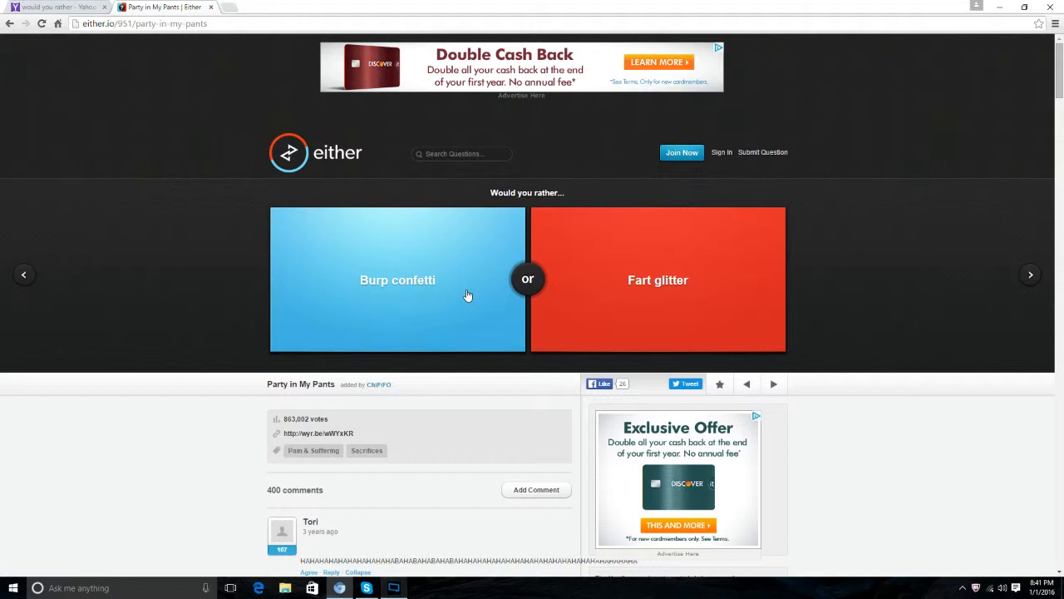
left_click(397, 279)
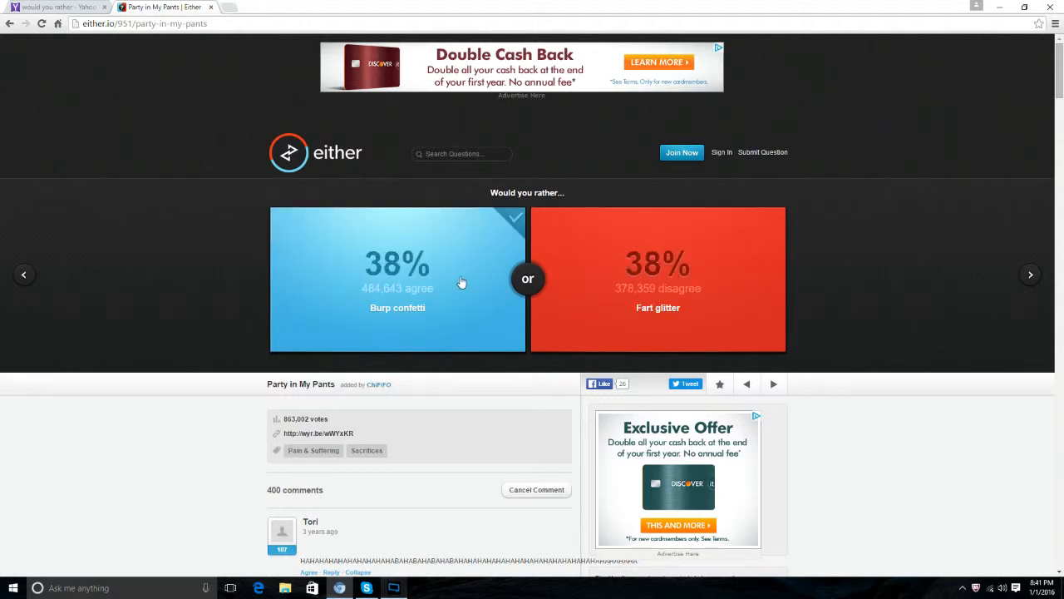
left_click(395, 280)
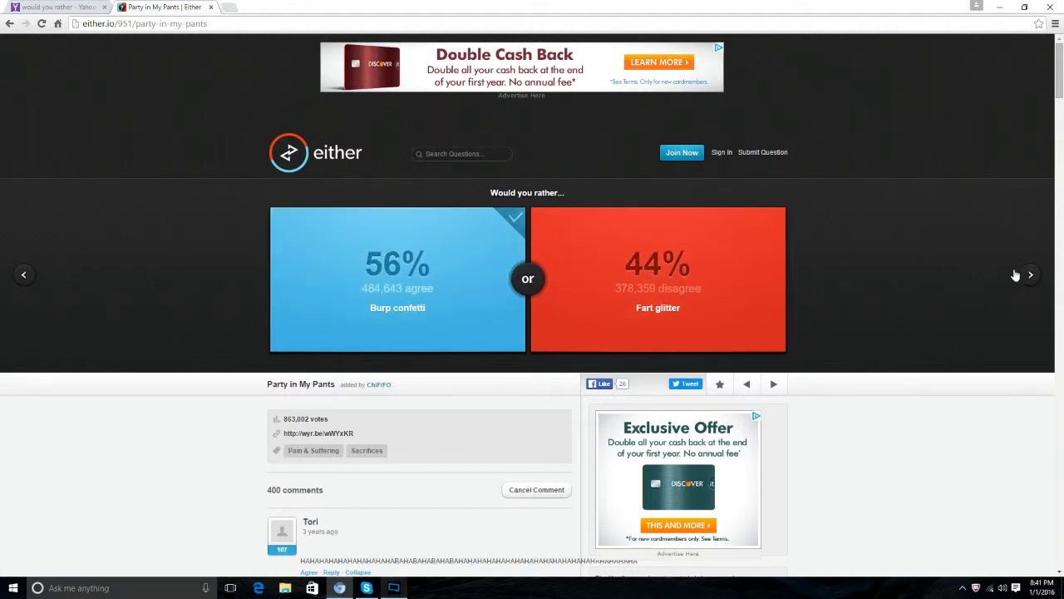
- Answer the 'YMCA' dilemma with 'Run someone over' (66% vs 34%) and bring up 'Daredevil Barrel'
left_click(1031, 274)
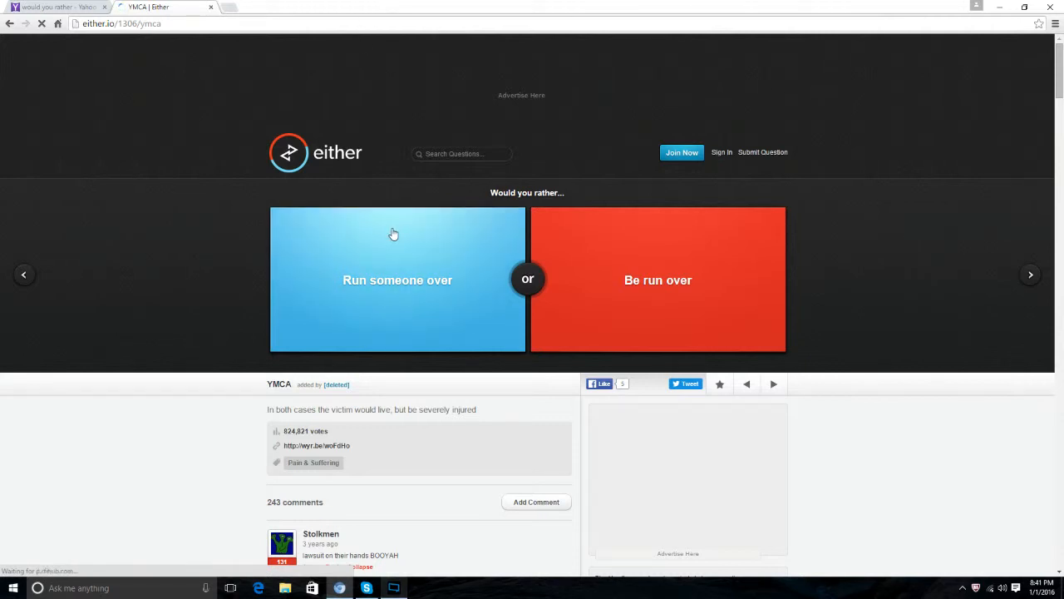
left_click(397, 280)
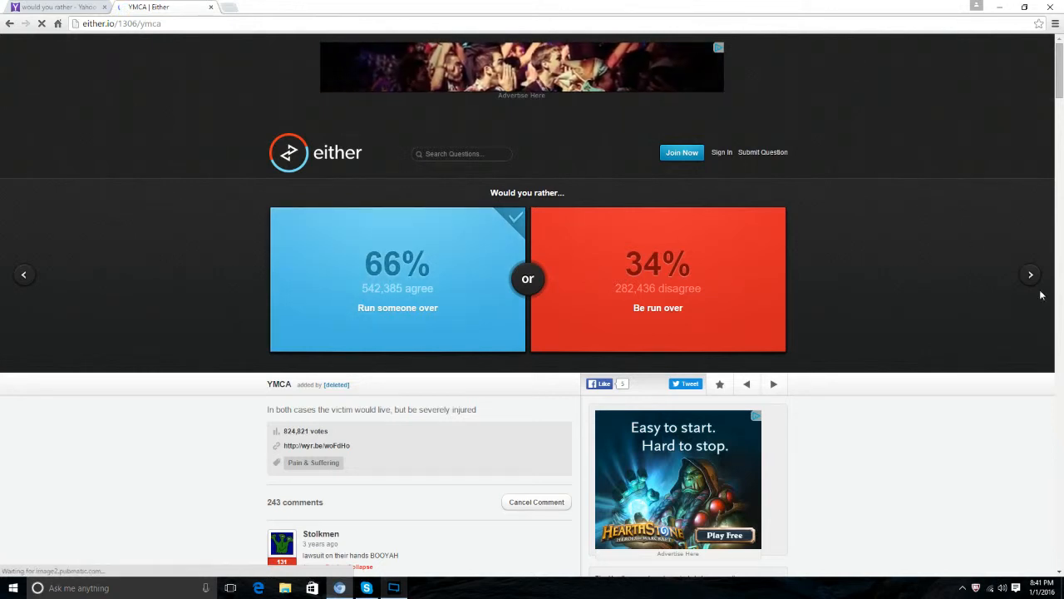
left_click(1030, 274)
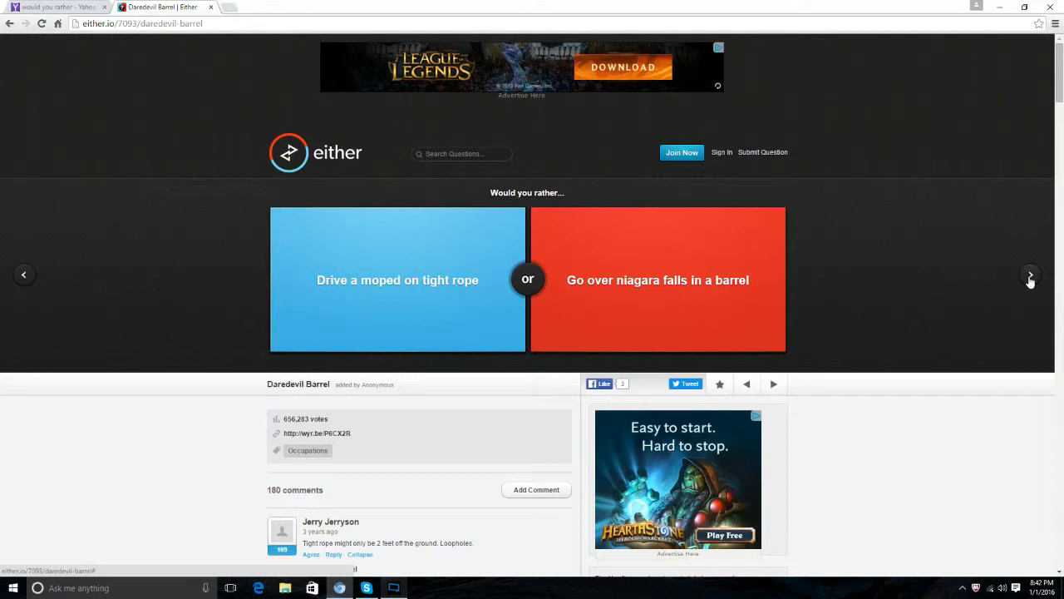
- Vote 'Go over Niagara Falls in a barrel', revealing a 32% vs 68% split
left_click(656, 279)
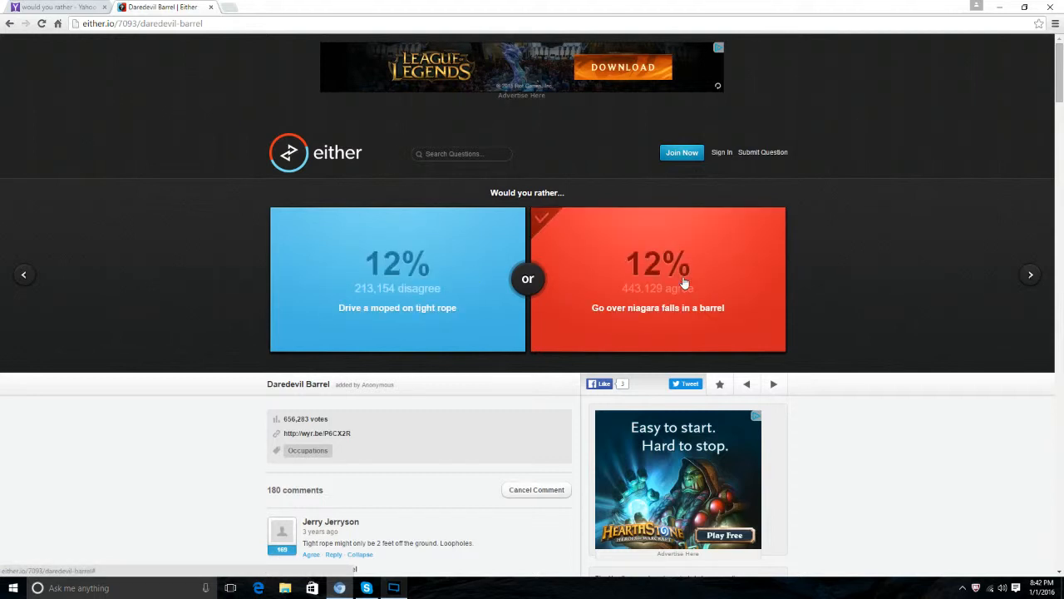
left_click(659, 280)
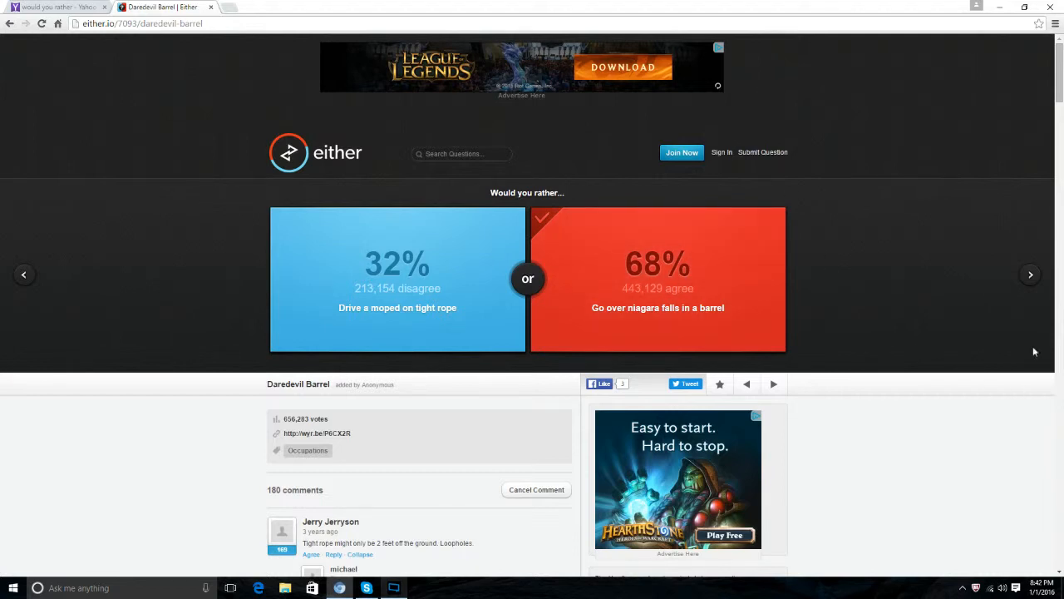
- Answer 'Society's Focus' with the culture option, revealing 49% vs 51%
left_click(1031, 275)
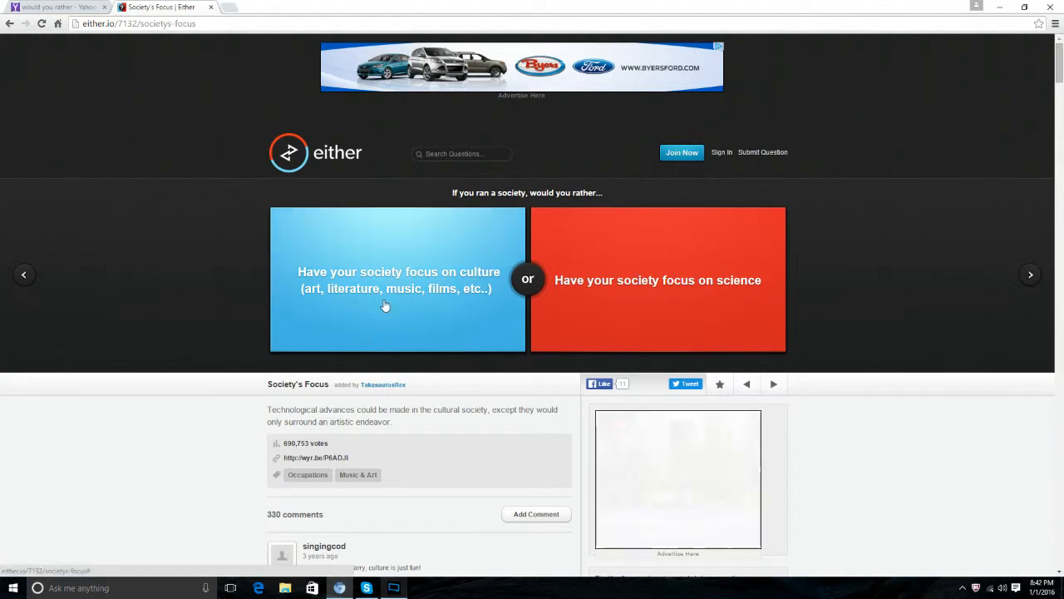
left_click(397, 279)
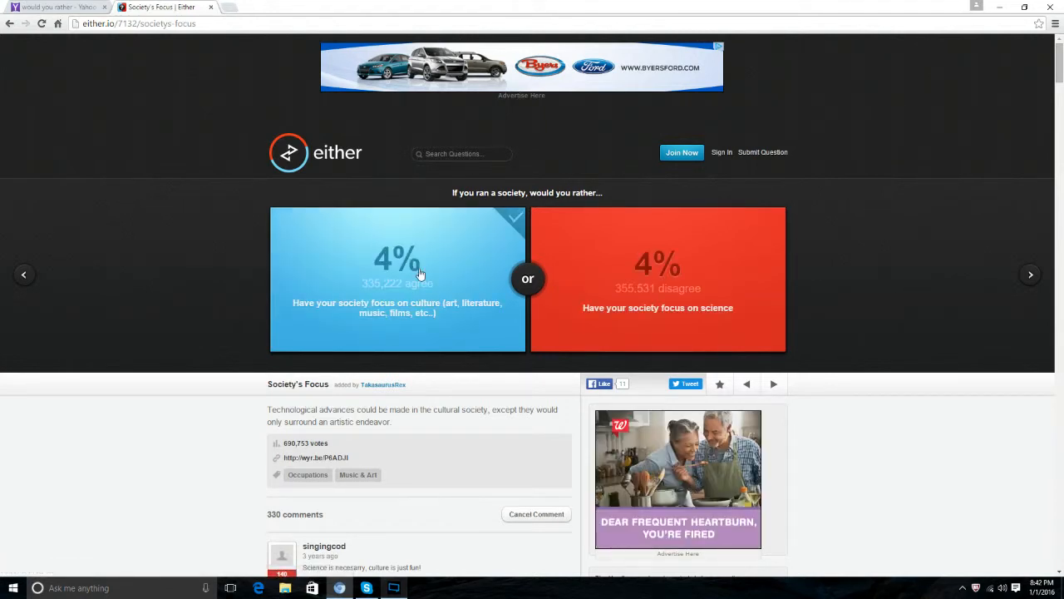
left_click(396, 279)
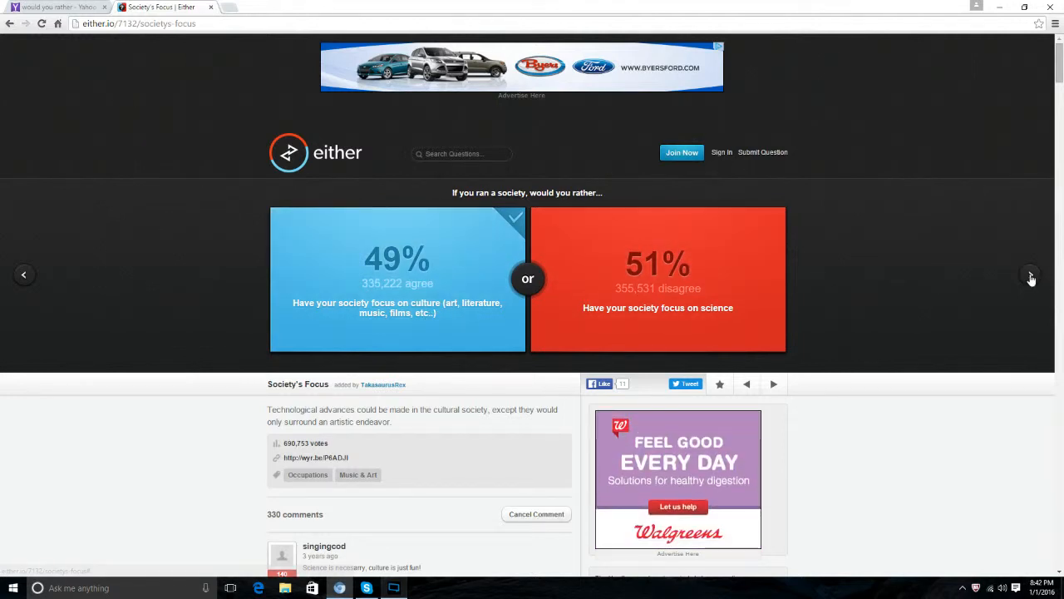
- Answer 'Undercover Employment' with 'Work at the C.I.A.', revealing an even 50/50 split
left_click(1031, 274)
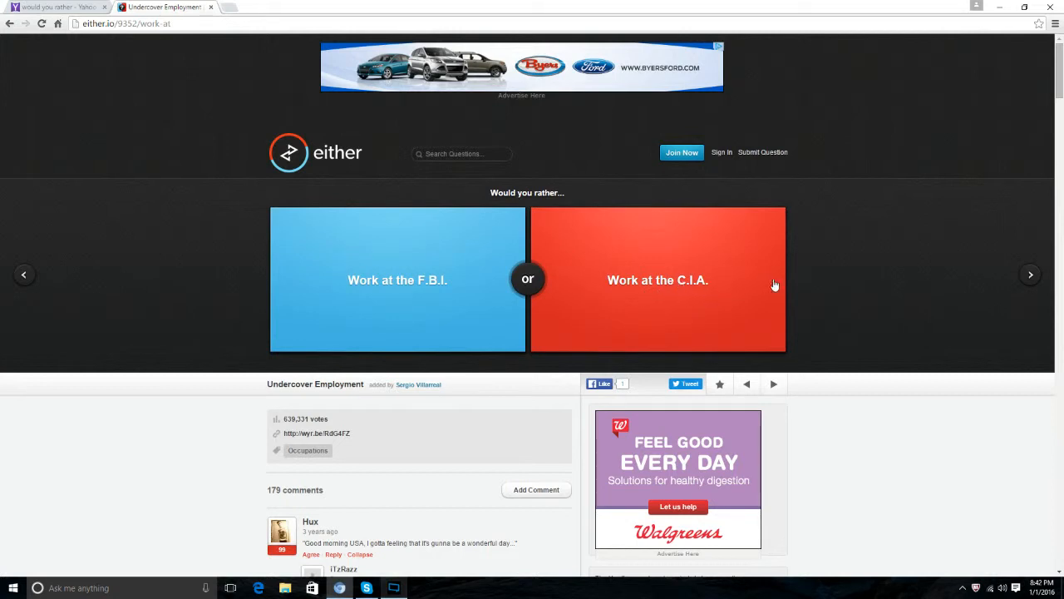
mouse_move(692, 300)
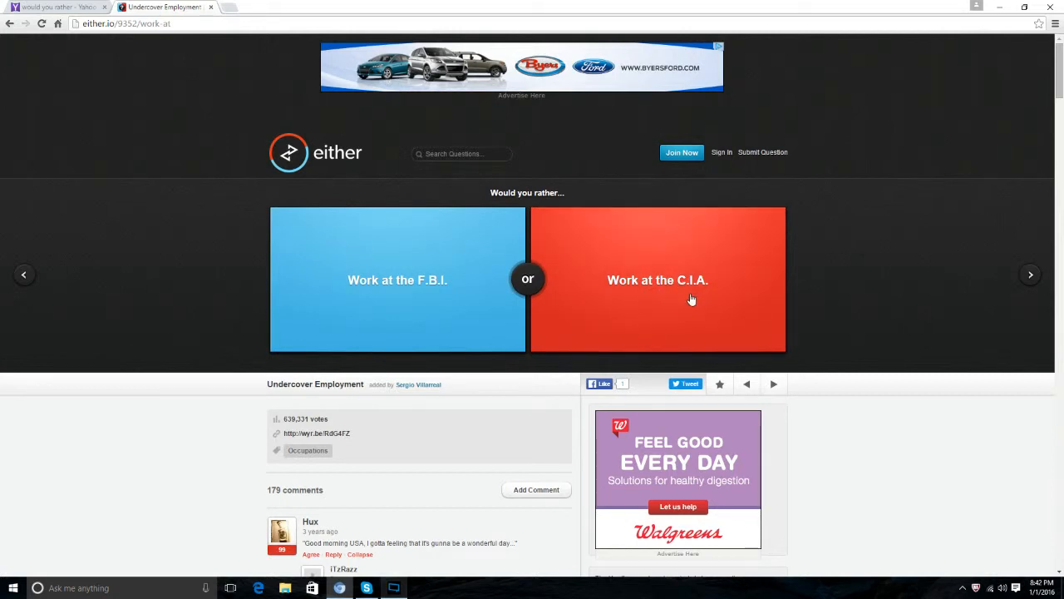
left_click(657, 279)
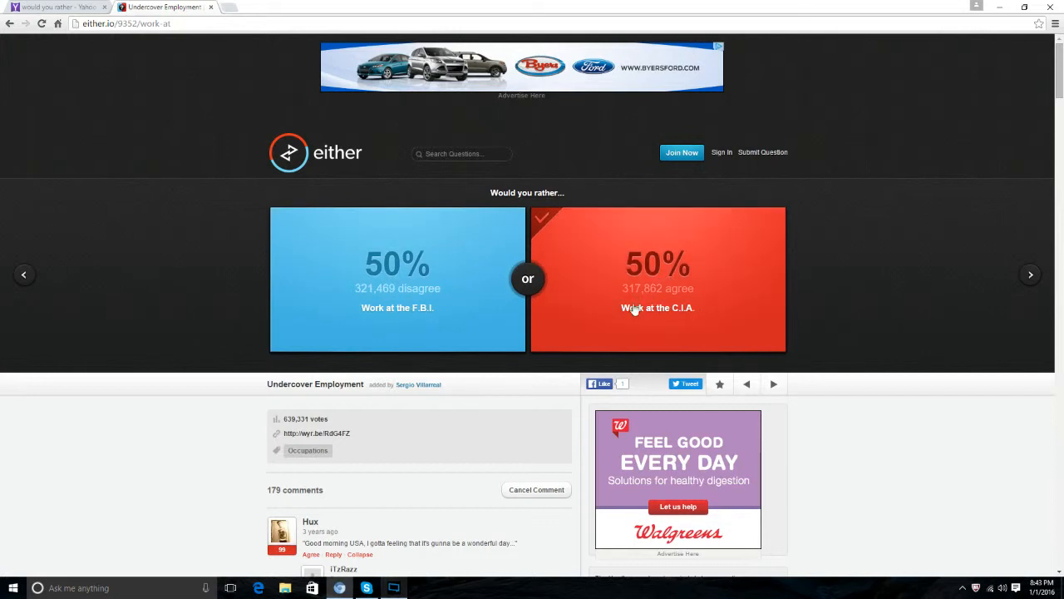
mouse_move(1001, 285)
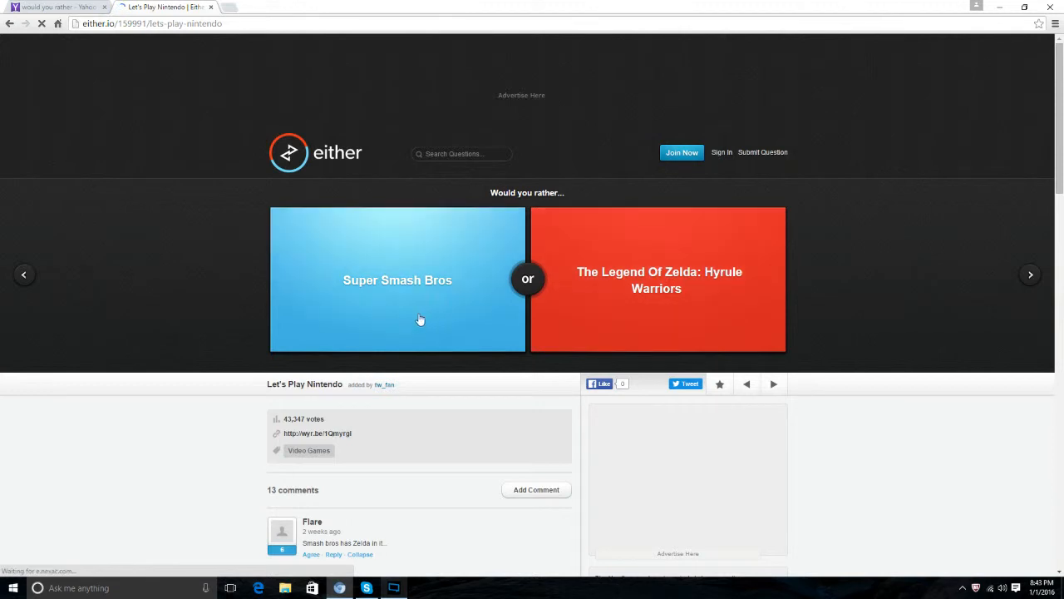
- Vote 'Super Smash Bros' (77%), then 'Be The Transporter' on 'Jason Statham Roleplay' (84% vs 16%)
left_click(397, 280)
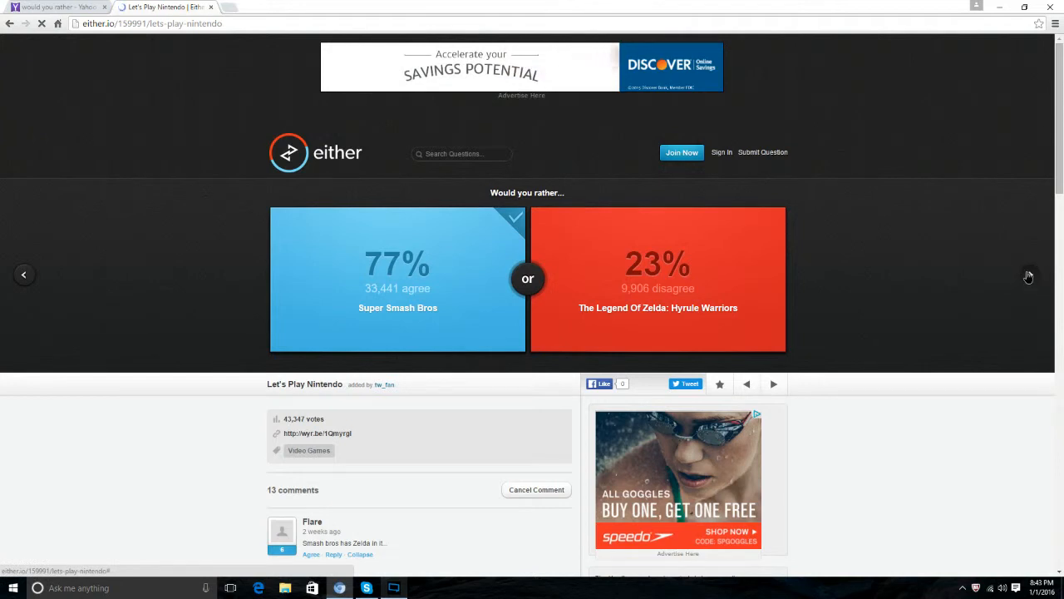
left_click(1029, 275)
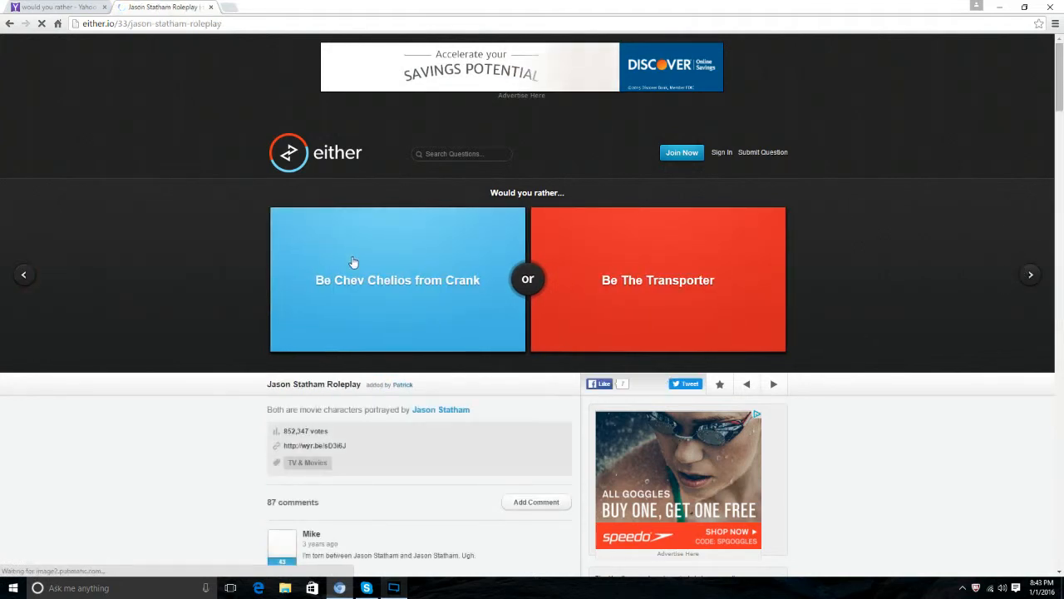
mouse_move(825, 241)
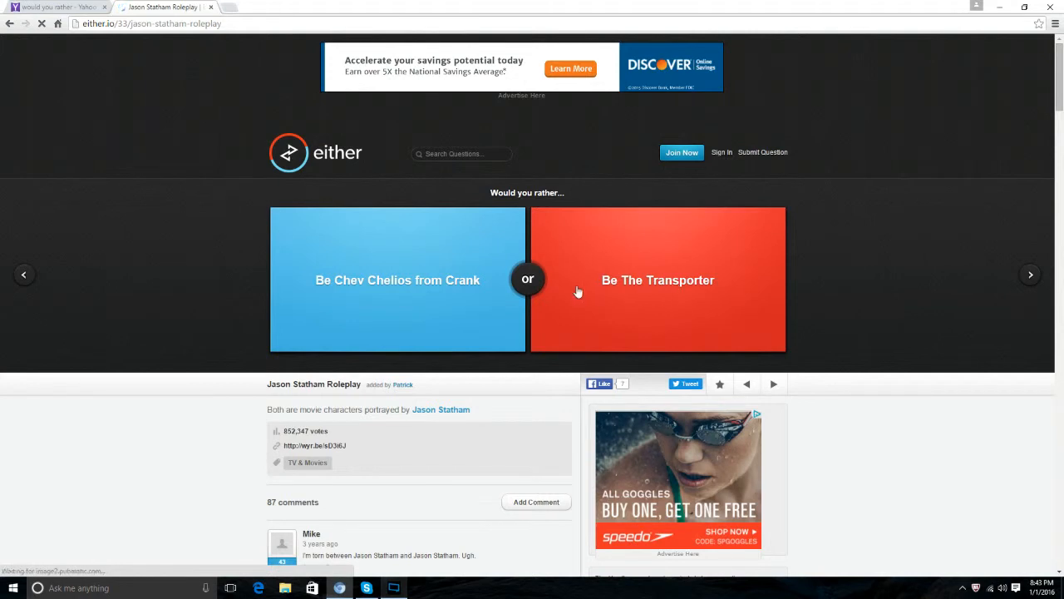
left_click(658, 279)
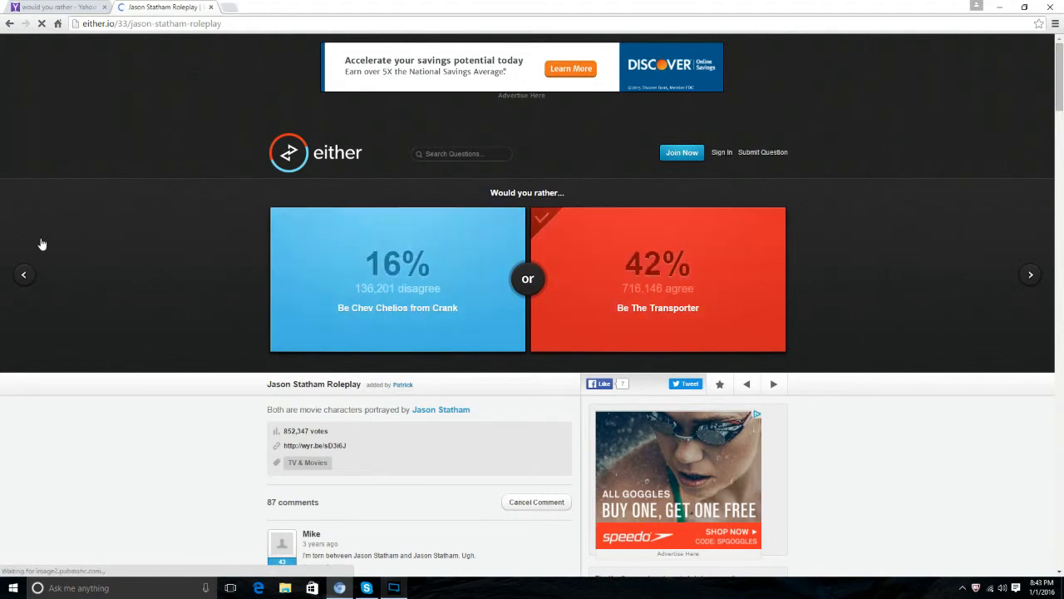
left_click(1031, 274)
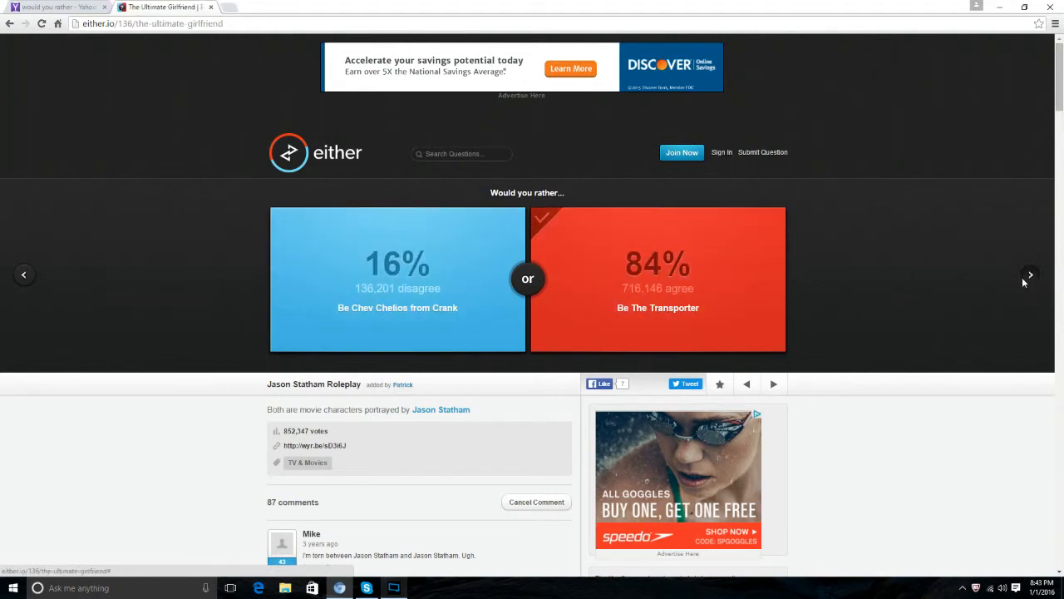
- Vote 'Date Topanga' on 'Ultimate Girlfriend' (39% vs 61%) and bring up 'Be an Emperor'
left_click(1031, 274)
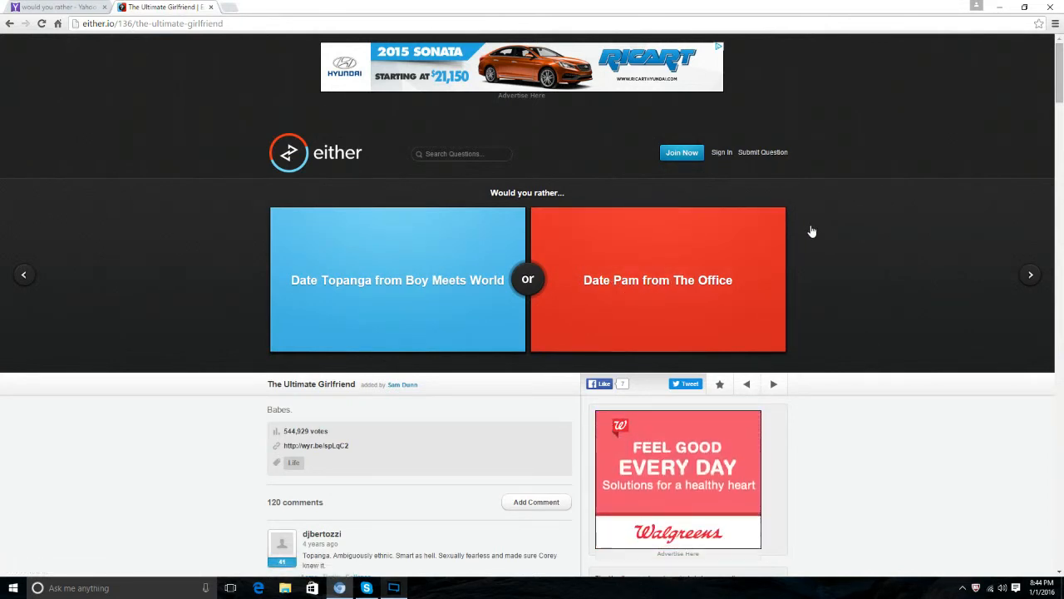
mouse_move(390, 298)
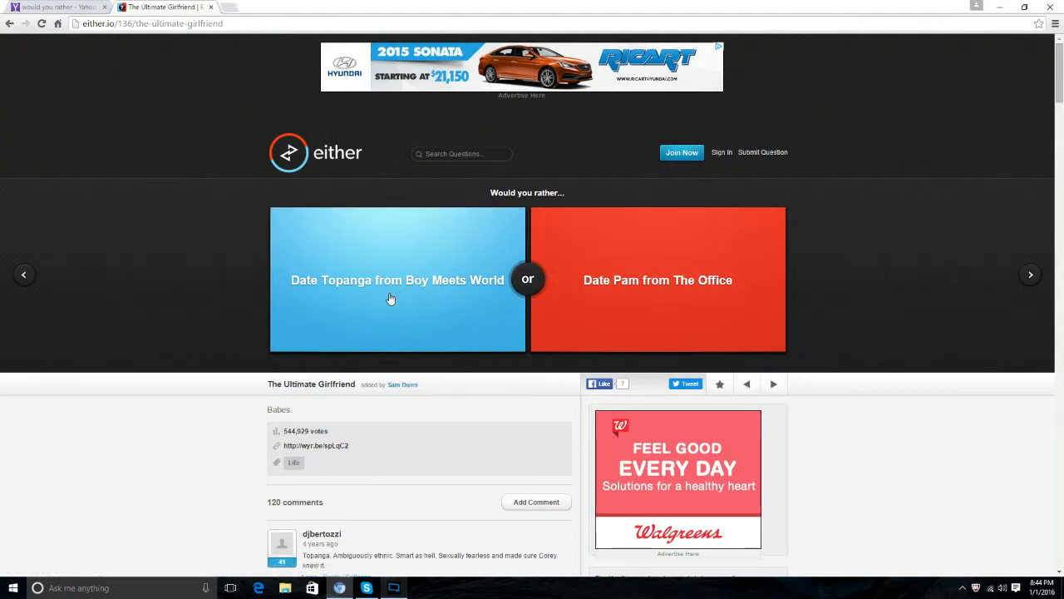
left_click(396, 280)
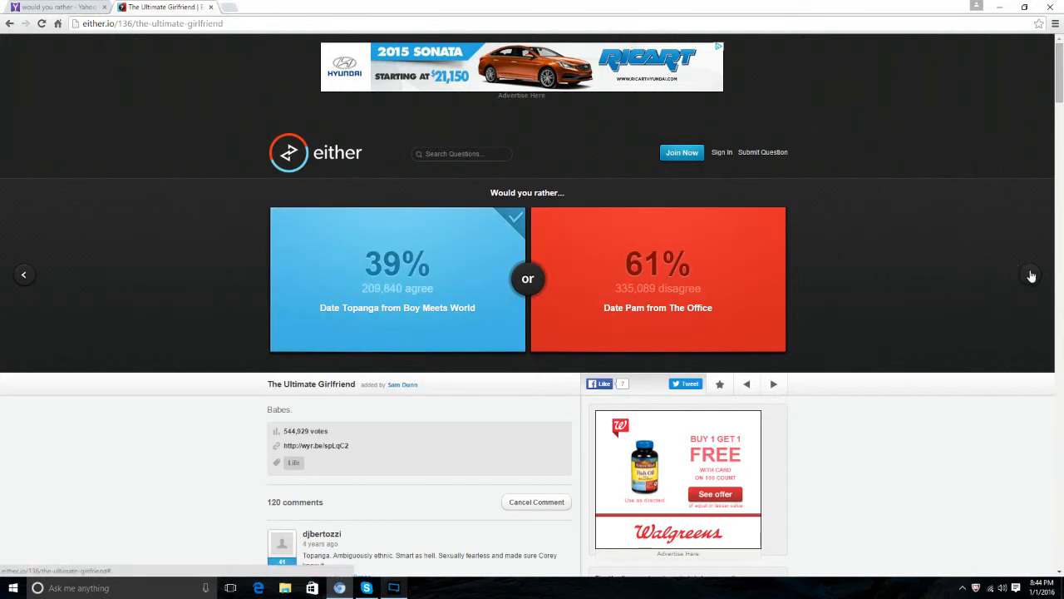
left_click(1031, 274)
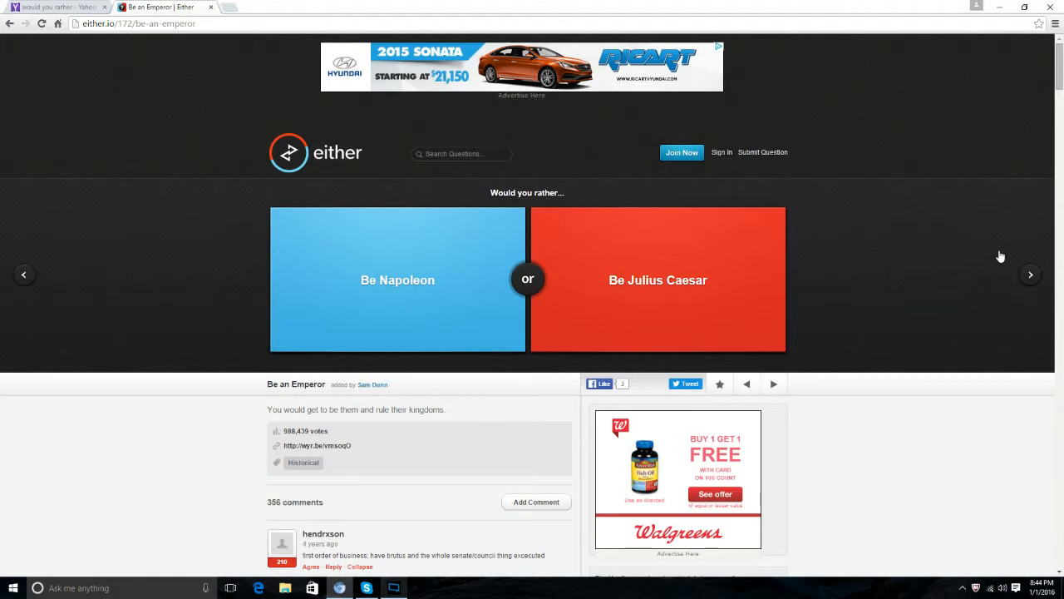
- Vote 'Be Julius Caesar' (64%), advance, then vote to marry the wealthy person (21% vs 76%)
left_click(658, 280)
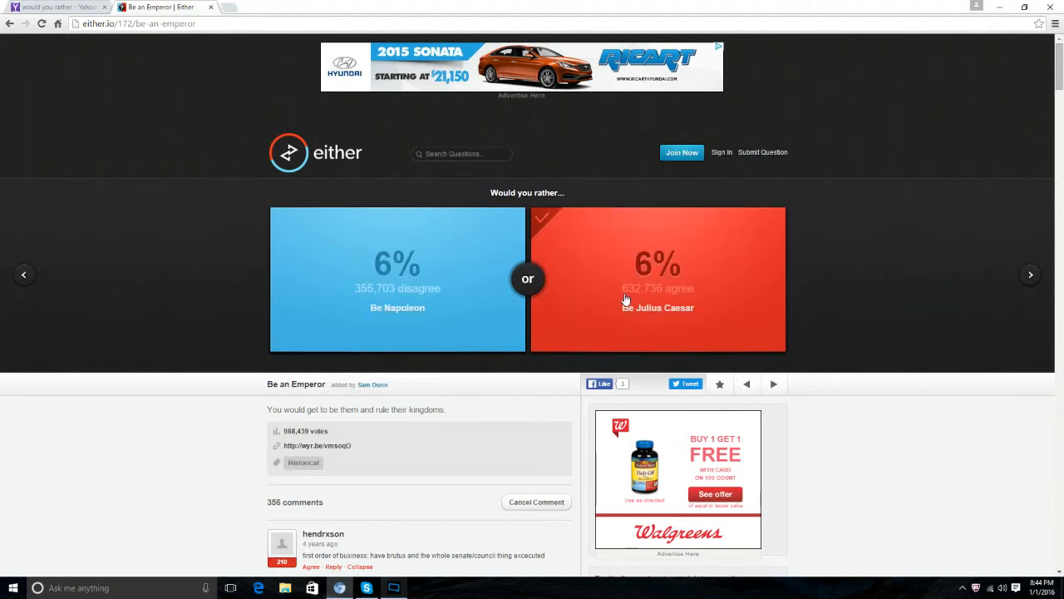
left_click(658, 279)
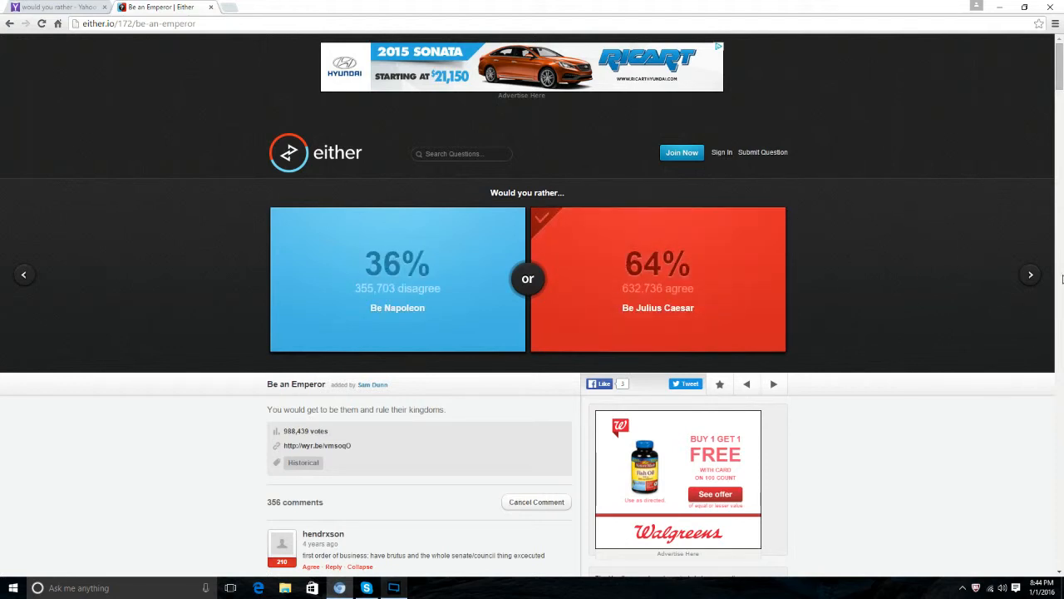
left_click(1031, 274)
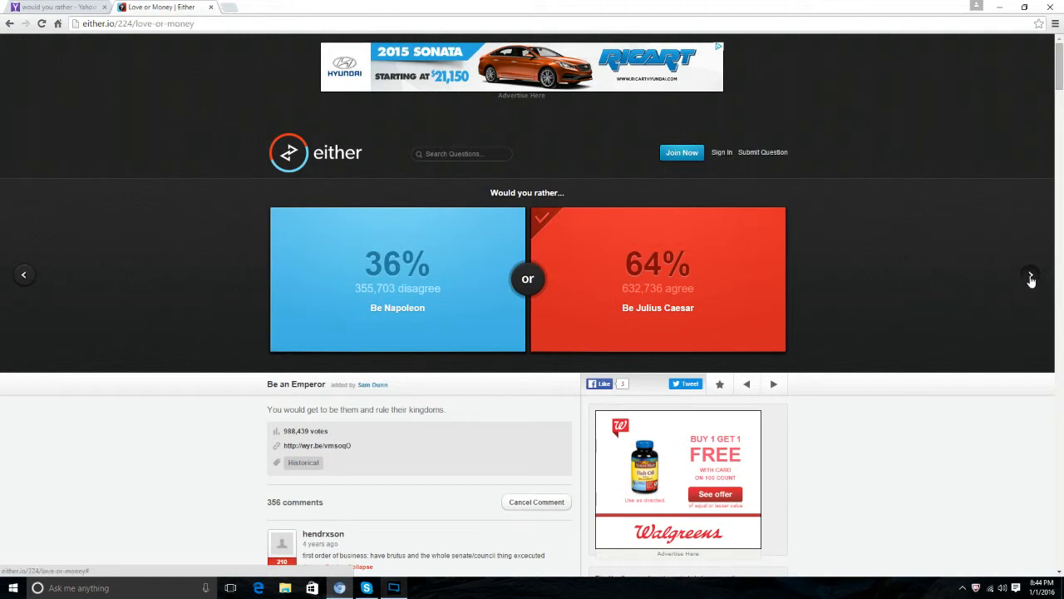
left_click(1030, 274)
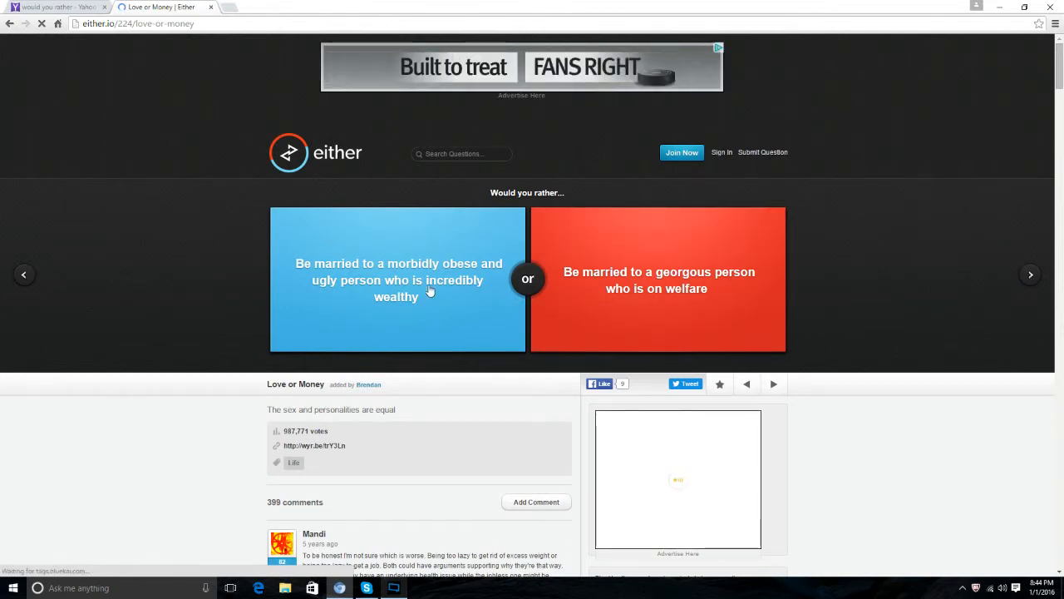
left_click(398, 279)
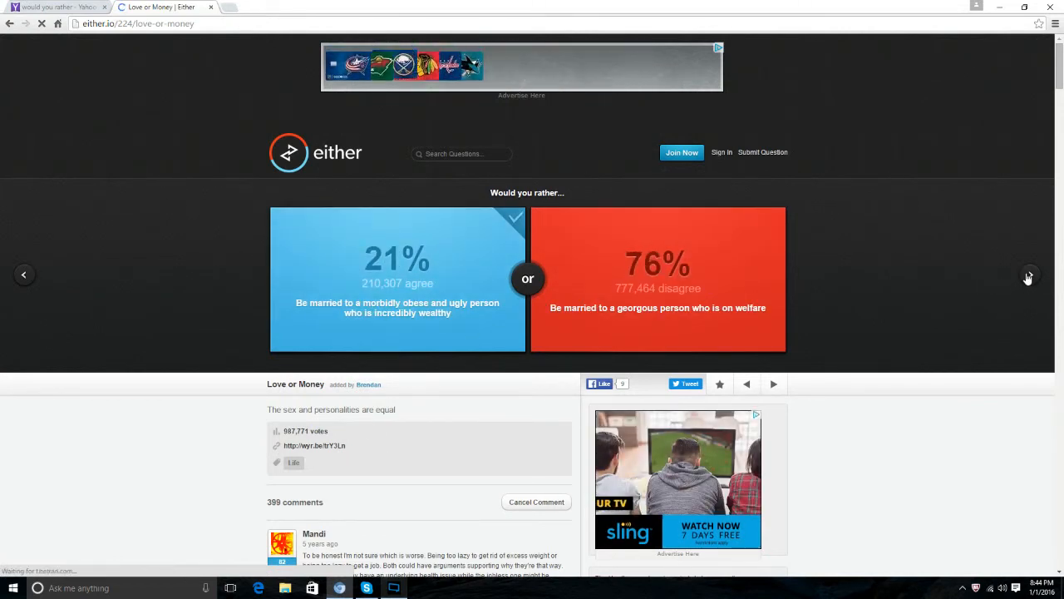
- Advance to the 'Film or Movie' dilemma and bring up the recorder's tray menu
left_click(1029, 275)
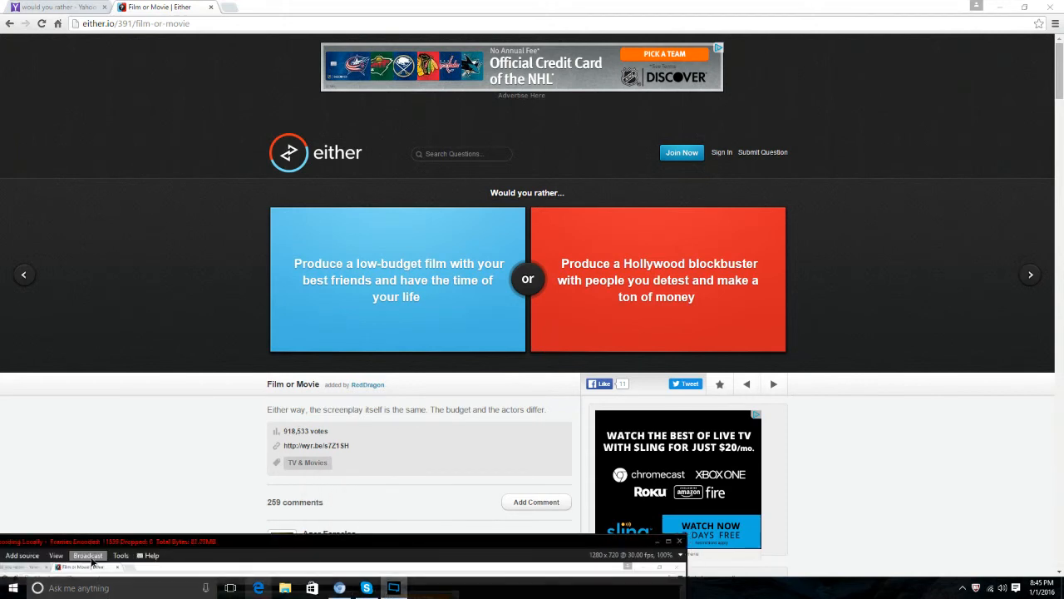
left_click(87, 555)
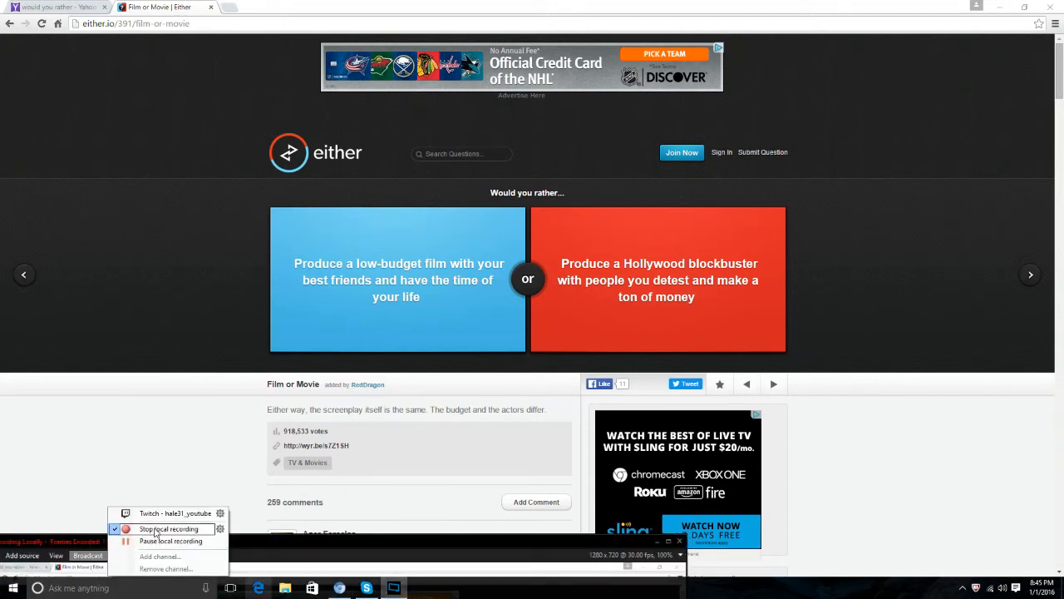